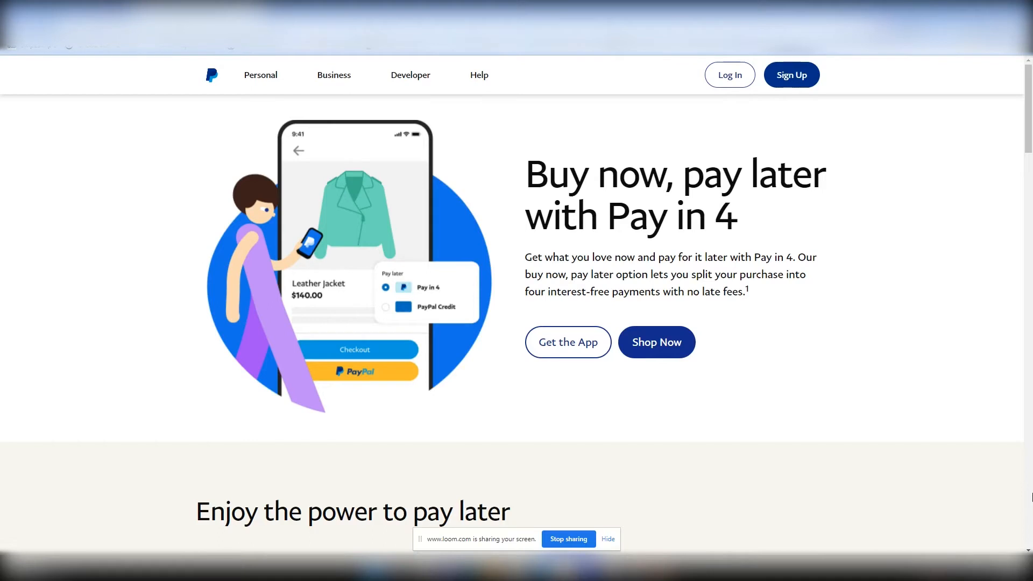
mouse_move(1009, 497)
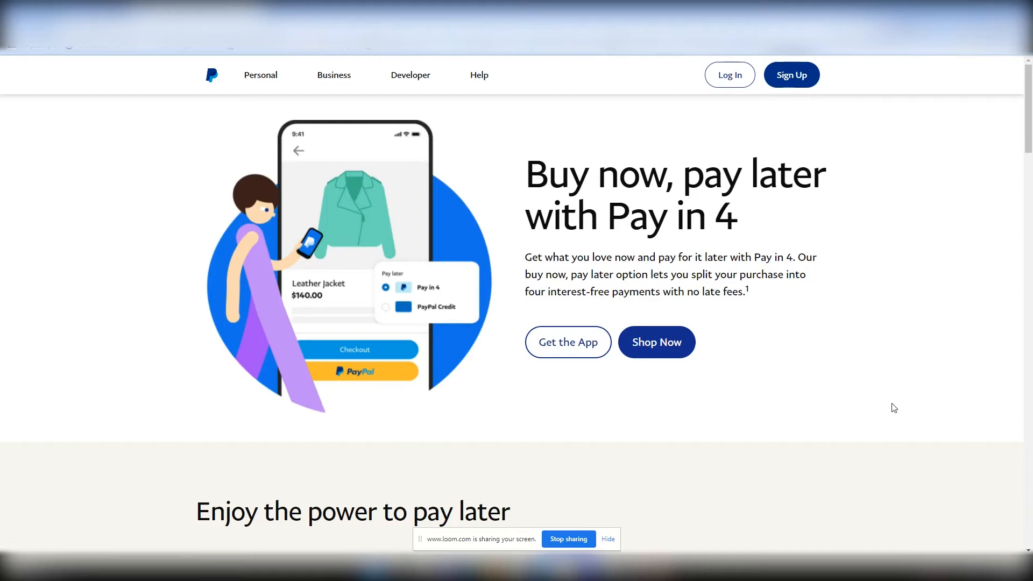
mouse_move(849, 416)
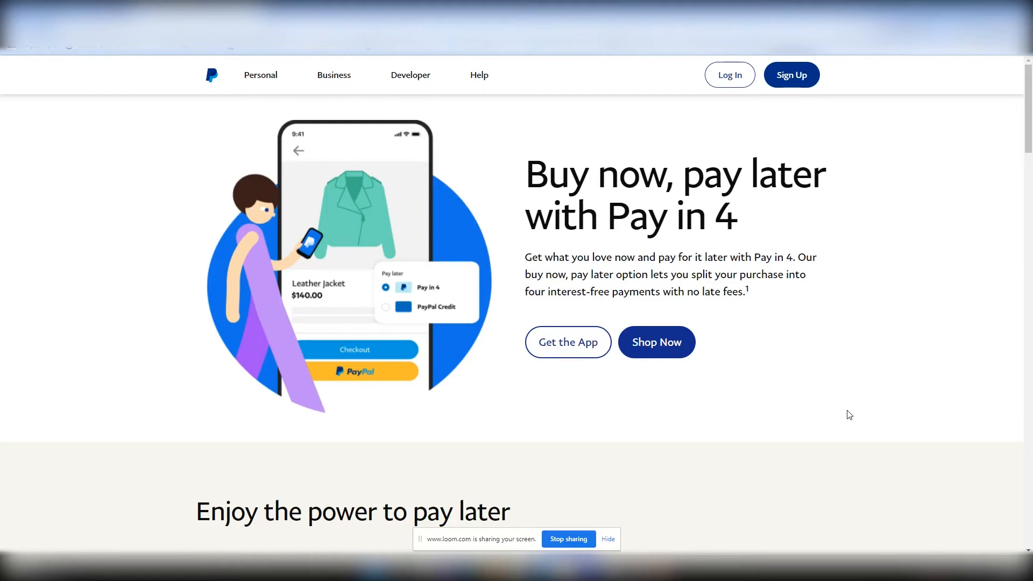
Scroll to the 'Enjoy the power to pay later' section showing interest-free payments and quick decisions
scroll(down, 3)
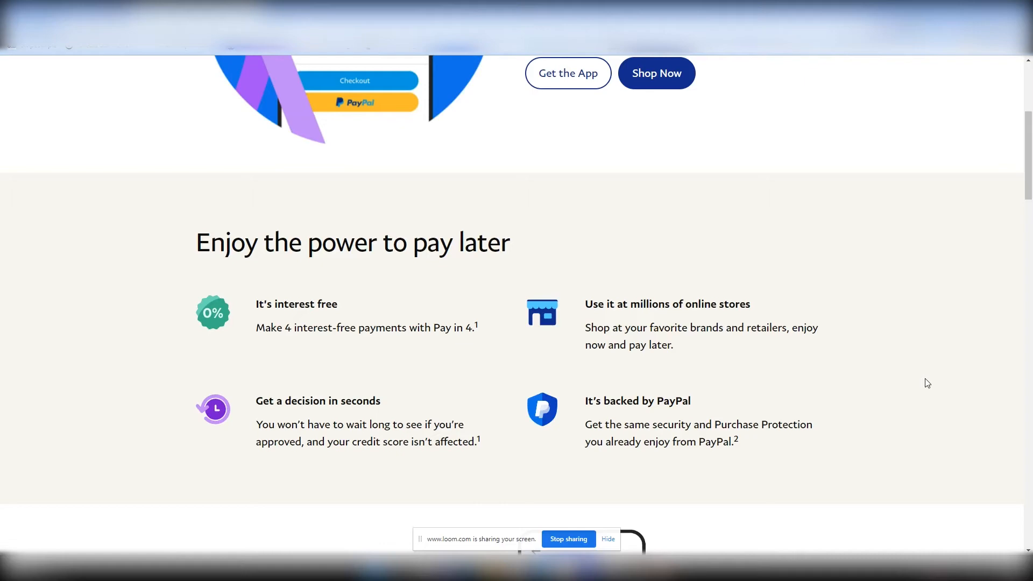
mouse_move(782, 366)
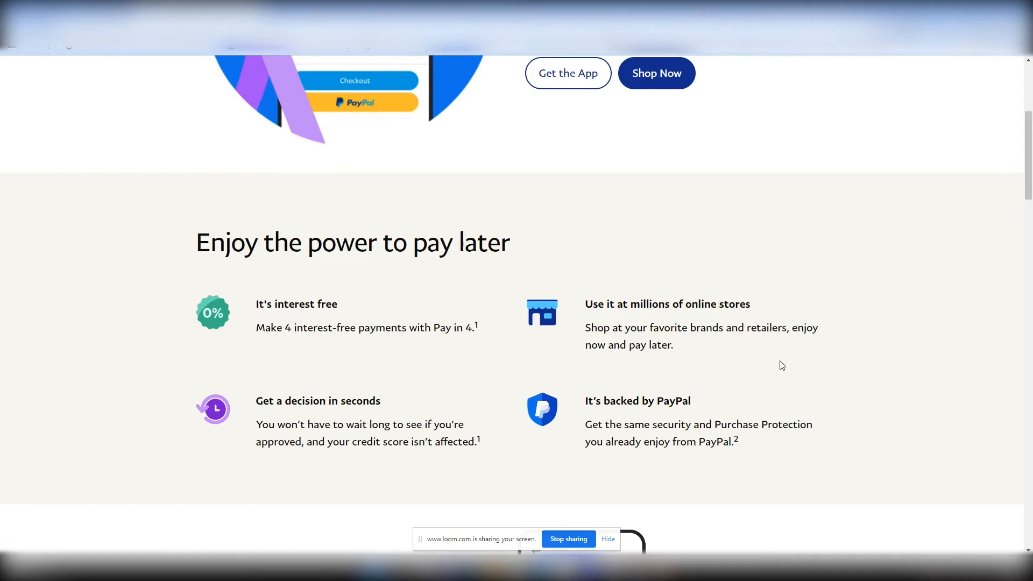
mouse_move(843, 384)
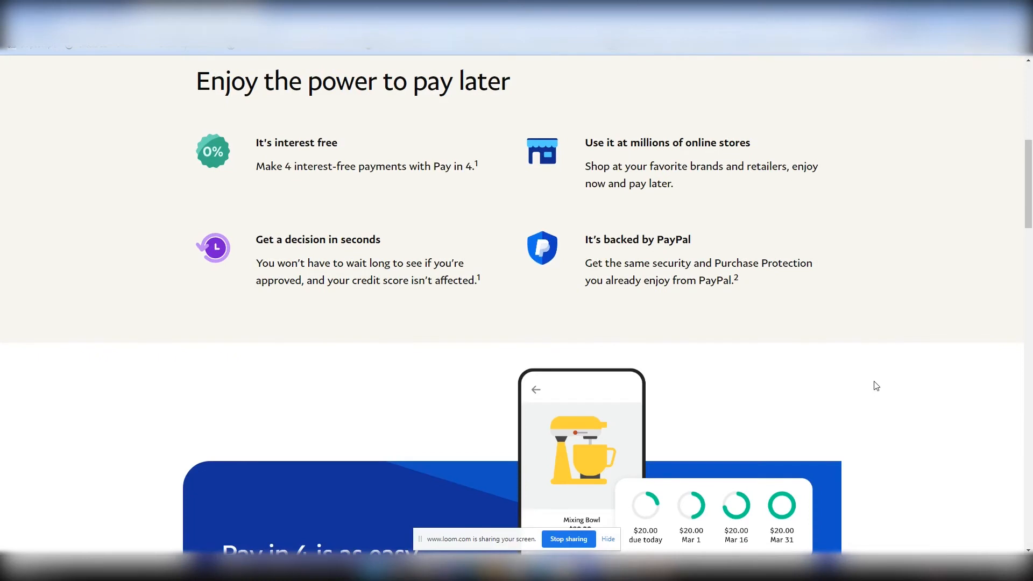
Scroll to the 'Pay in 4 is as easy as 1-2-3' section with its three numbered steps
scroll(down, 3)
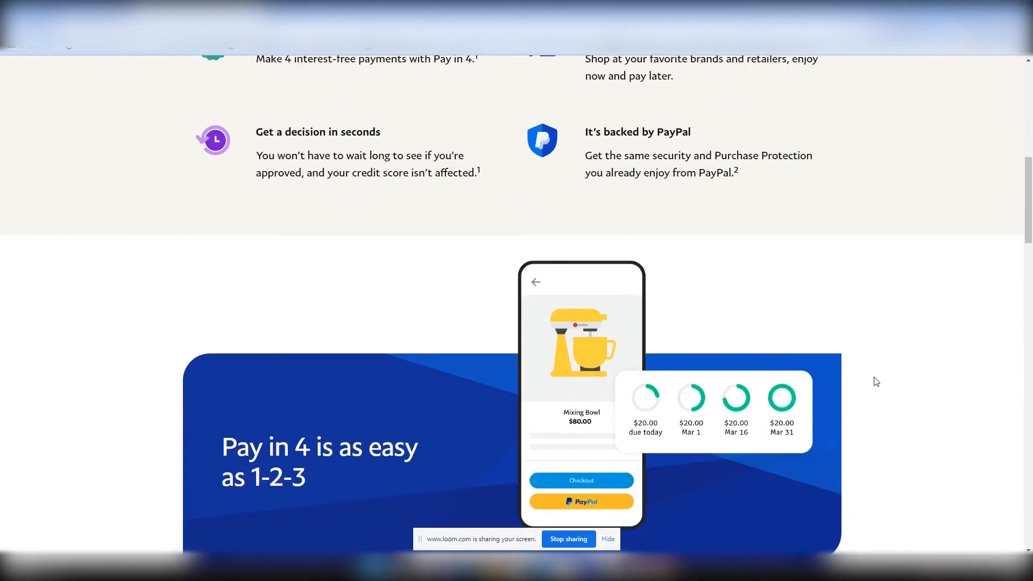
scroll(down, 3)
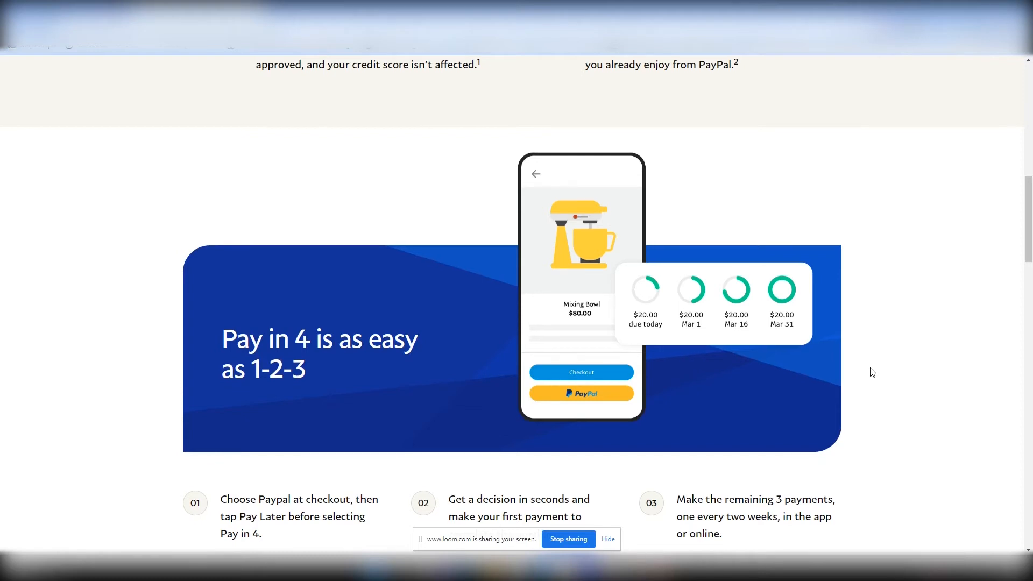
scroll(down, 3)
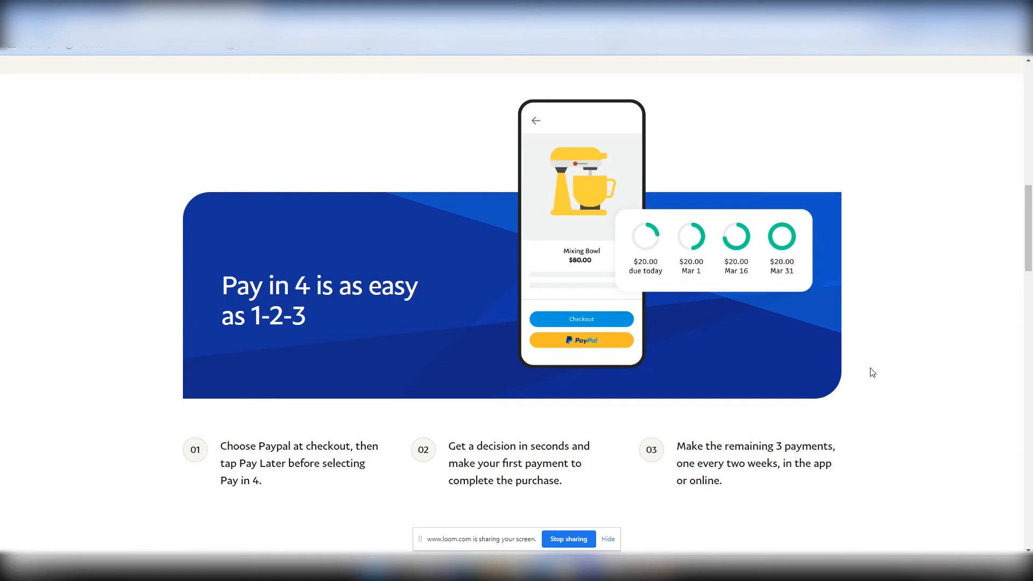
scroll(down, 3)
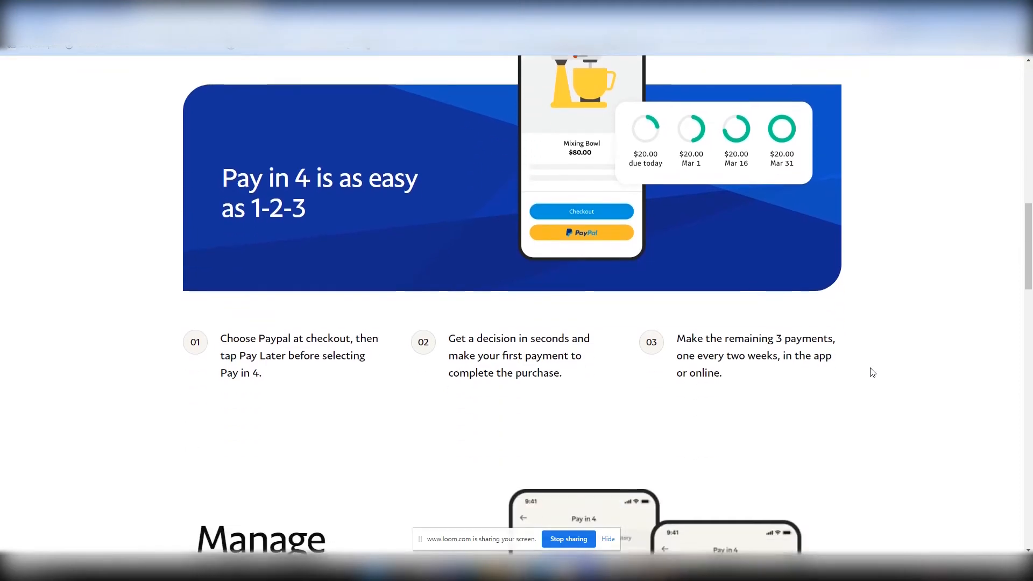
mouse_move(334, 395)
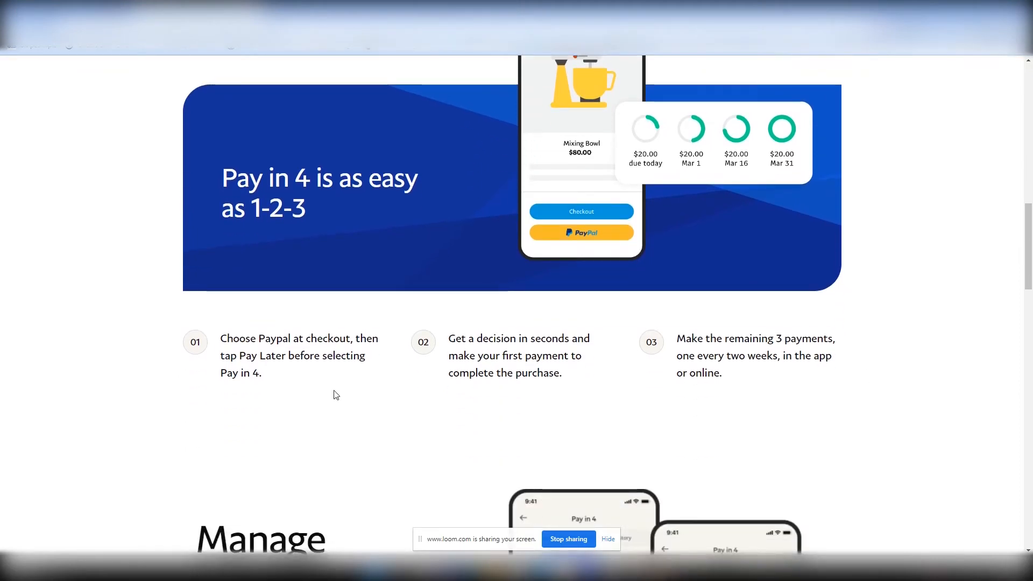
mouse_move(353, 397)
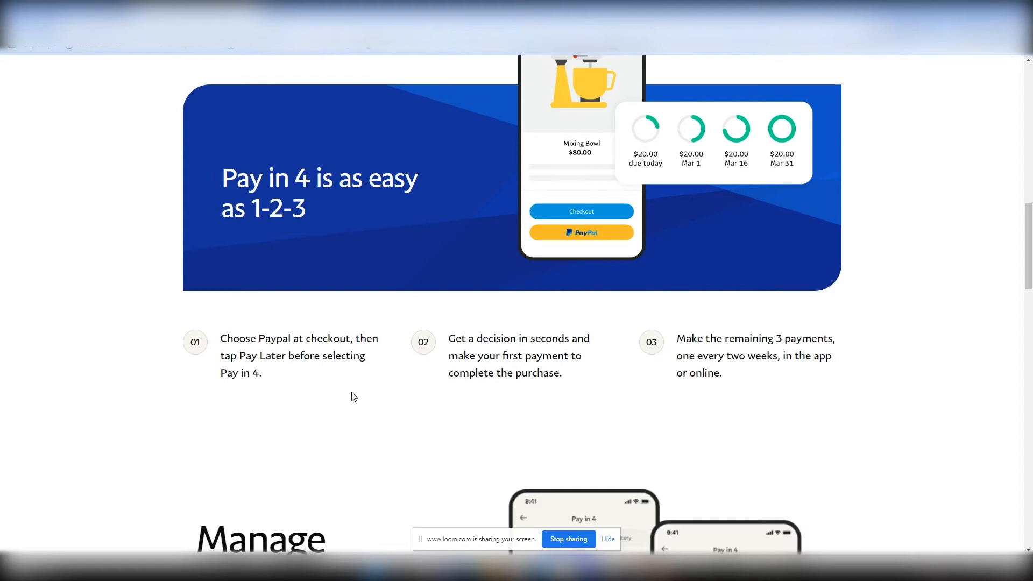
mouse_move(369, 390)
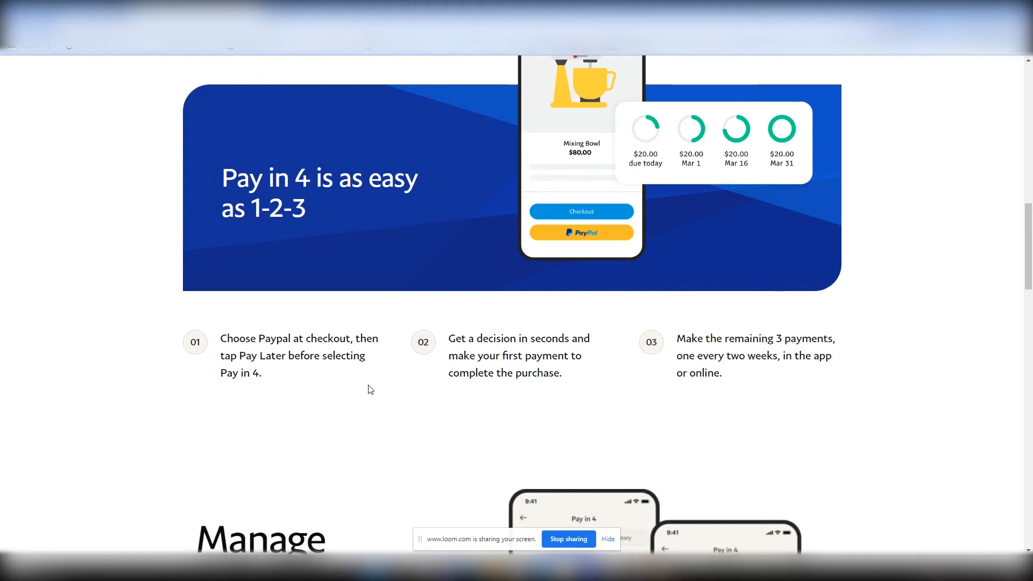
Scroll to the 'Manage payments in the app' section with its app preview and download link
scroll(down, 3)
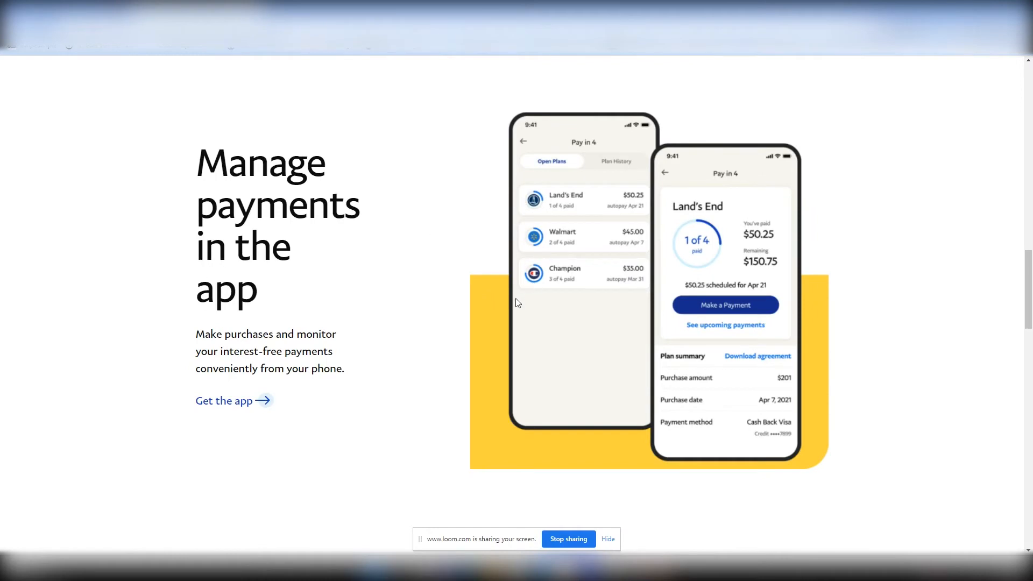
mouse_move(574, 201)
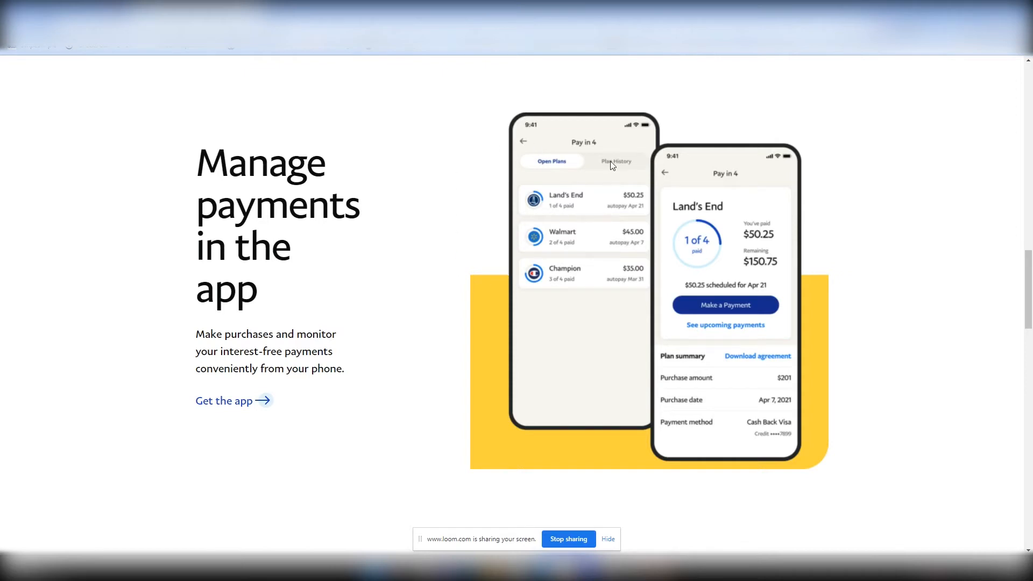
mouse_move(655, 285)
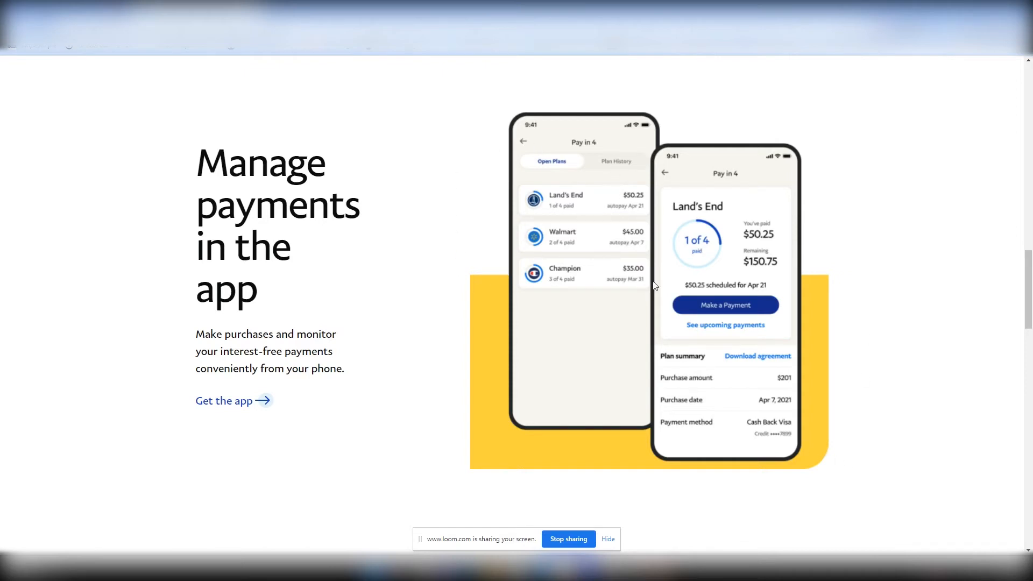
mouse_move(565, 219)
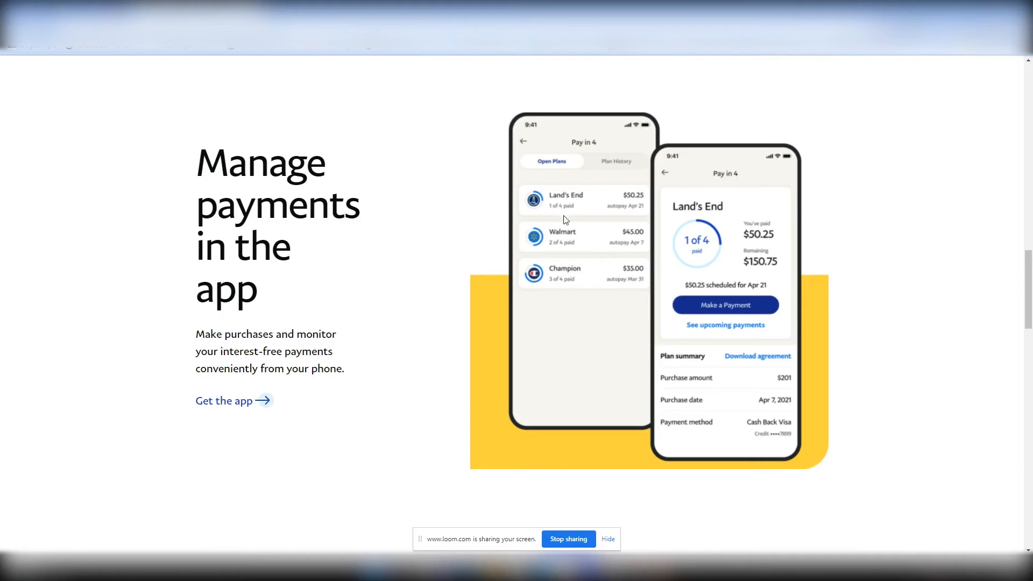
mouse_move(347, 362)
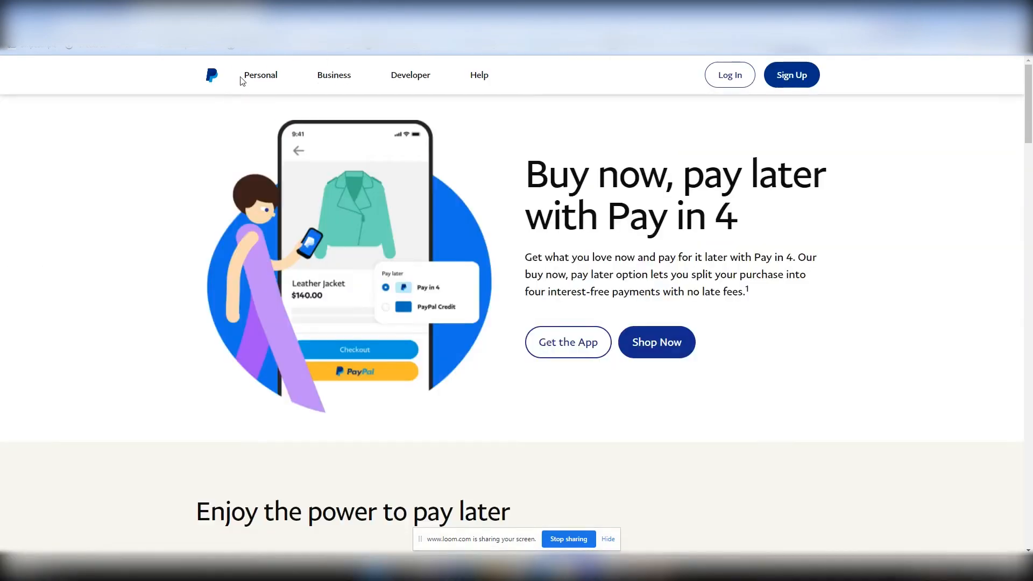
click(260, 75)
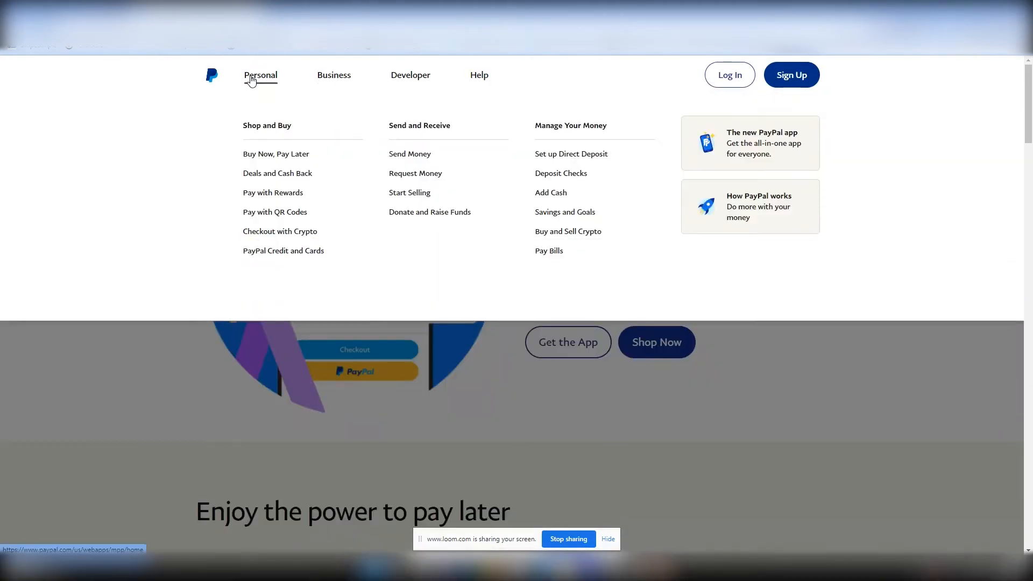
mouse_move(277, 154)
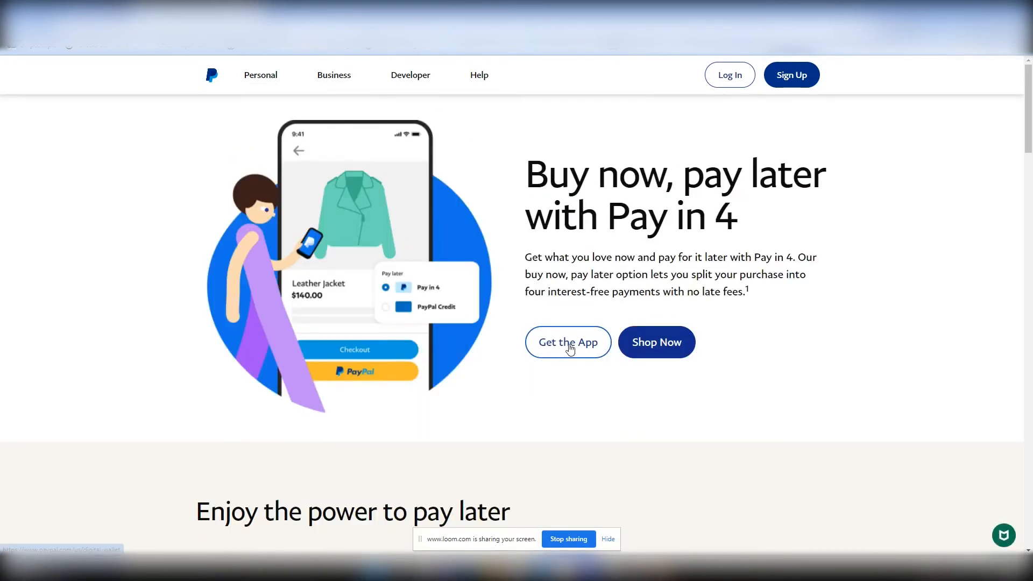
Use Shop Now to reach the 64 Buy Now, Pay Later offers and browse retailers from Aldo to Hanes and HP
click(656, 342)
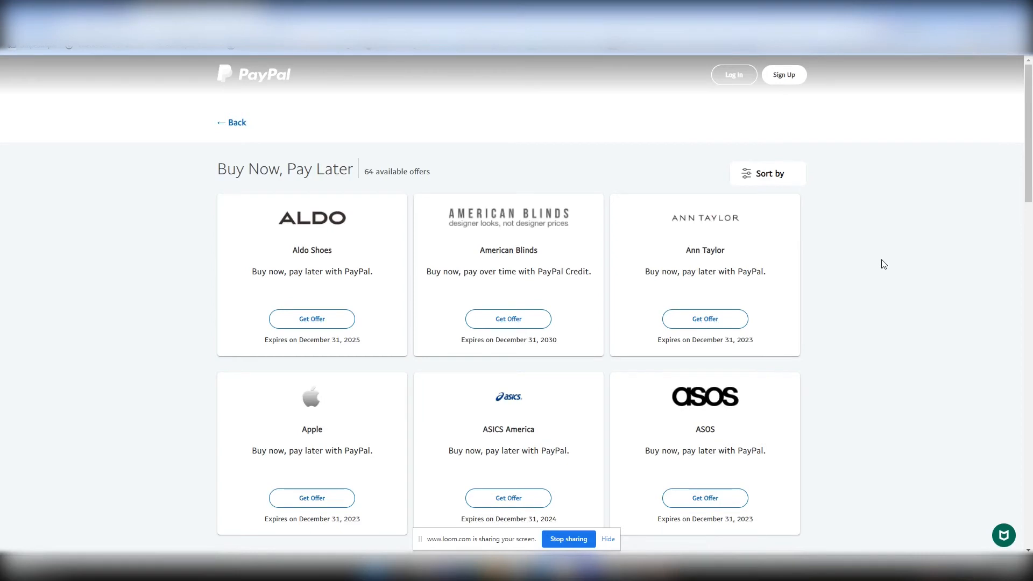
scroll(down, 3)
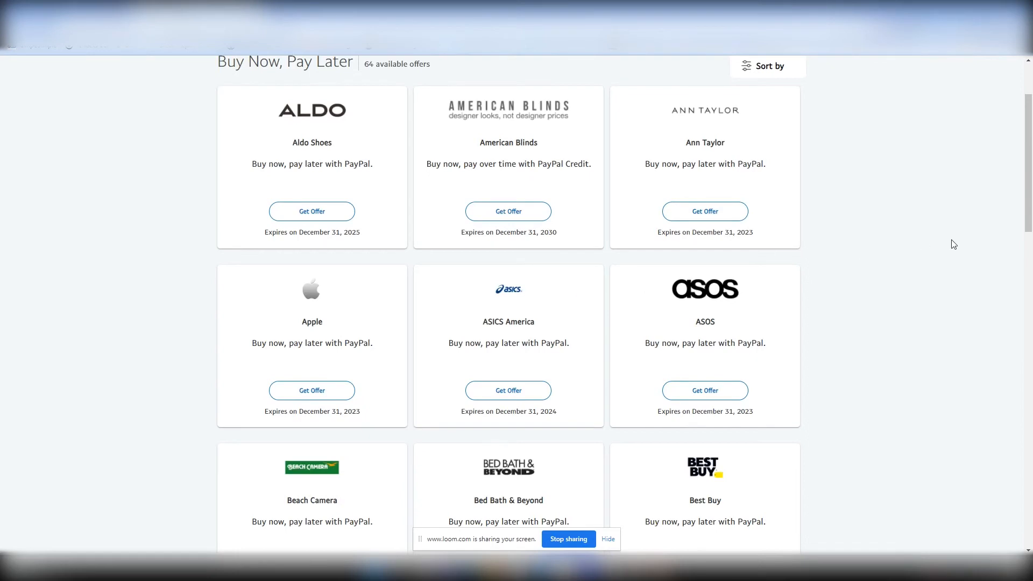
scroll(down, 3)
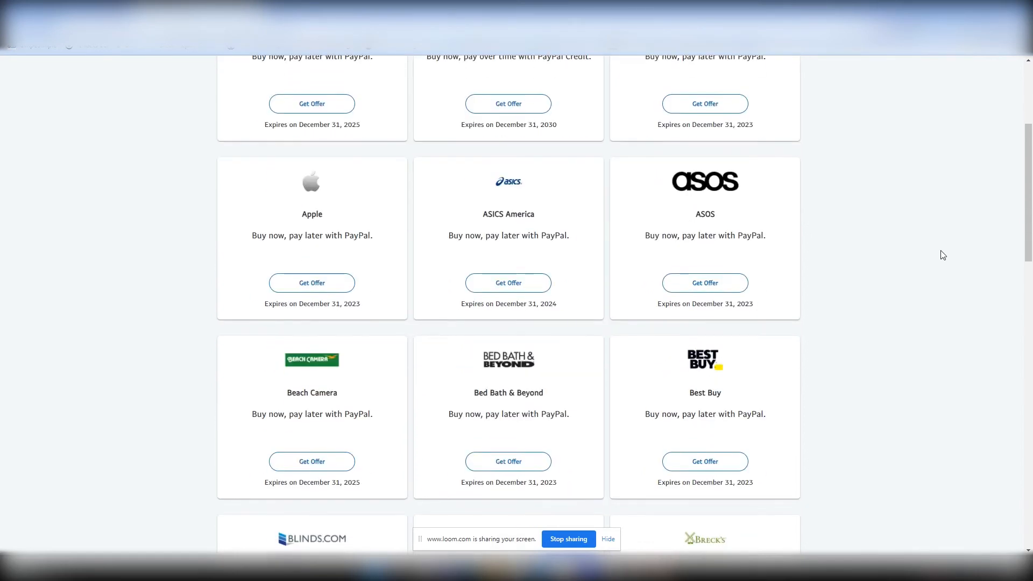
mouse_move(937, 253)
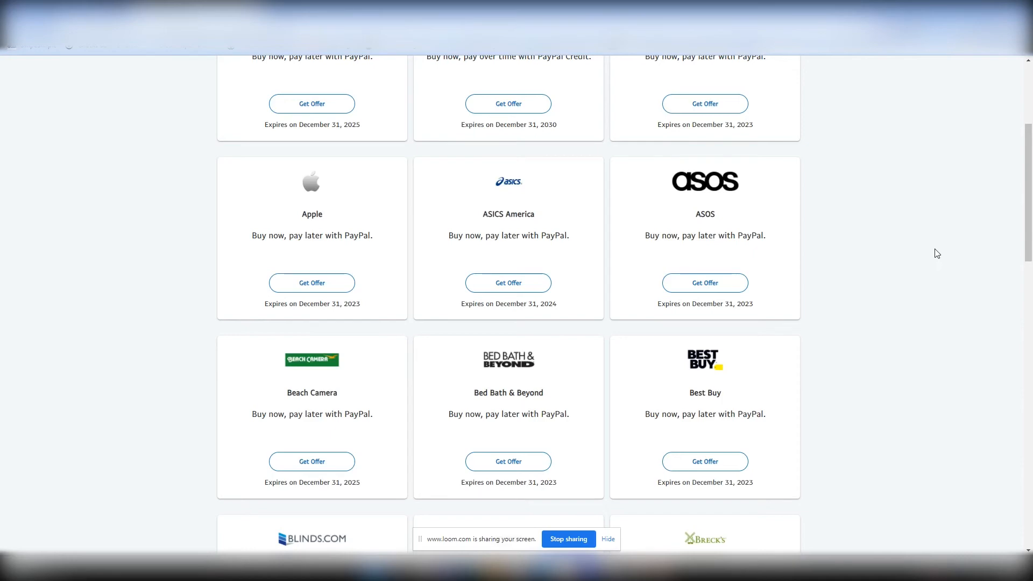
scroll(down, 3)
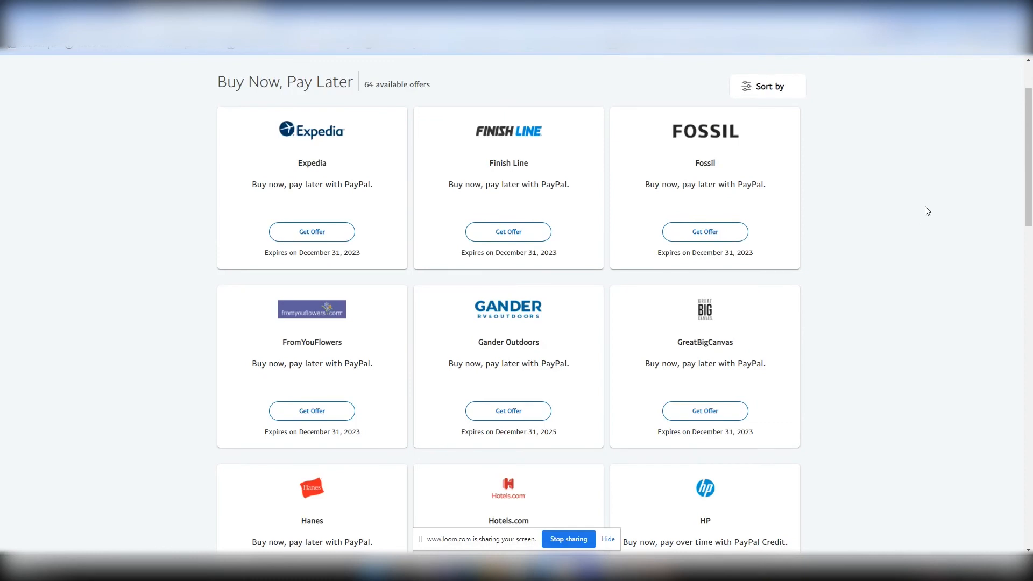
scroll(down, 3)
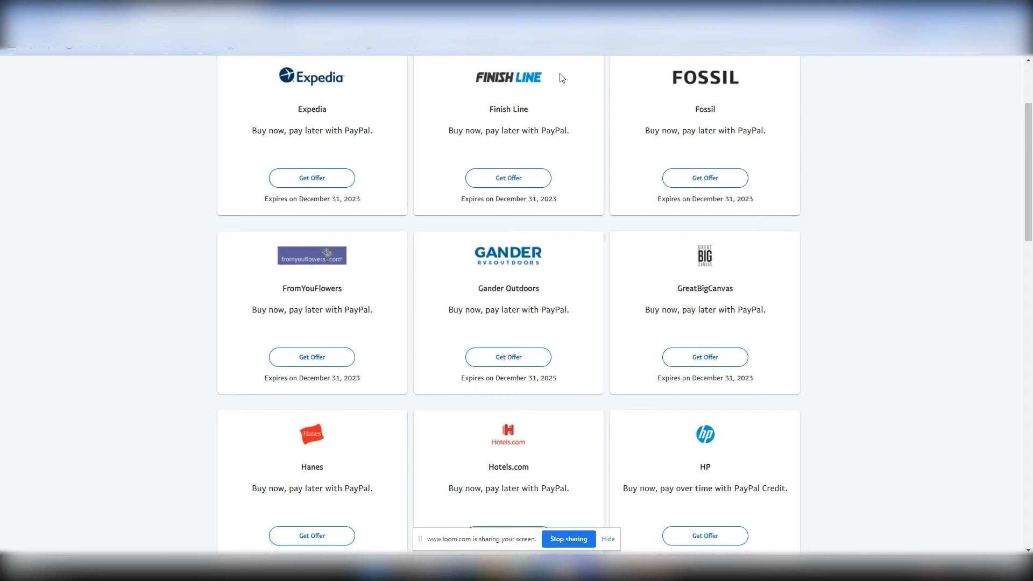
mouse_move(329, 285)
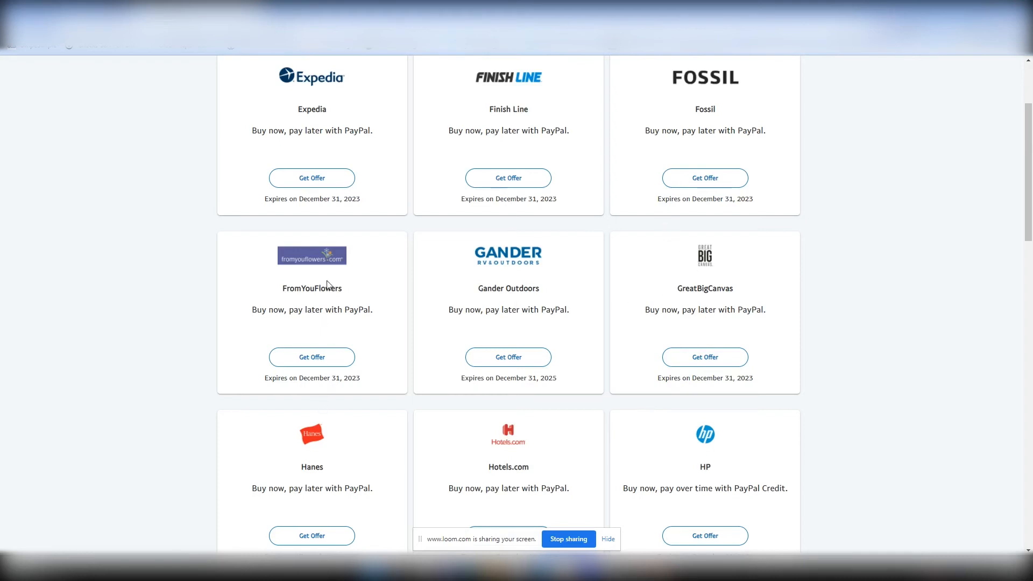
scroll(down, 3)
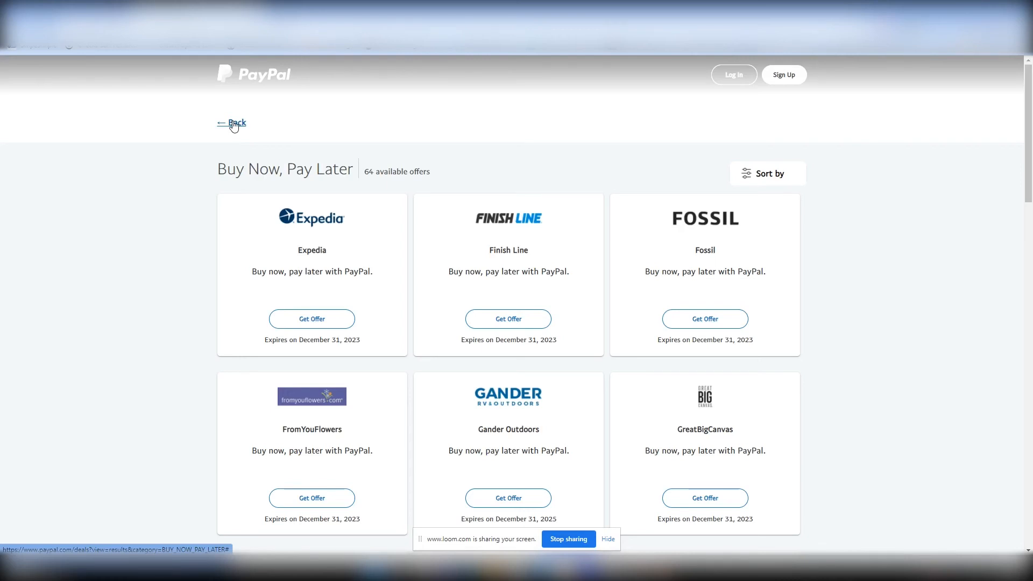
mouse_move(239, 128)
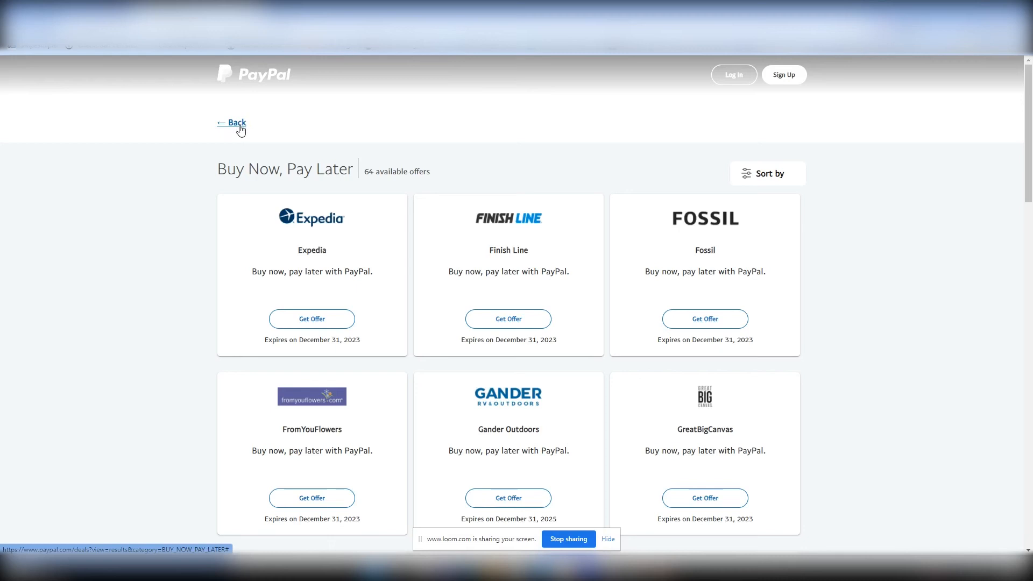
mouse_move(240, 125)
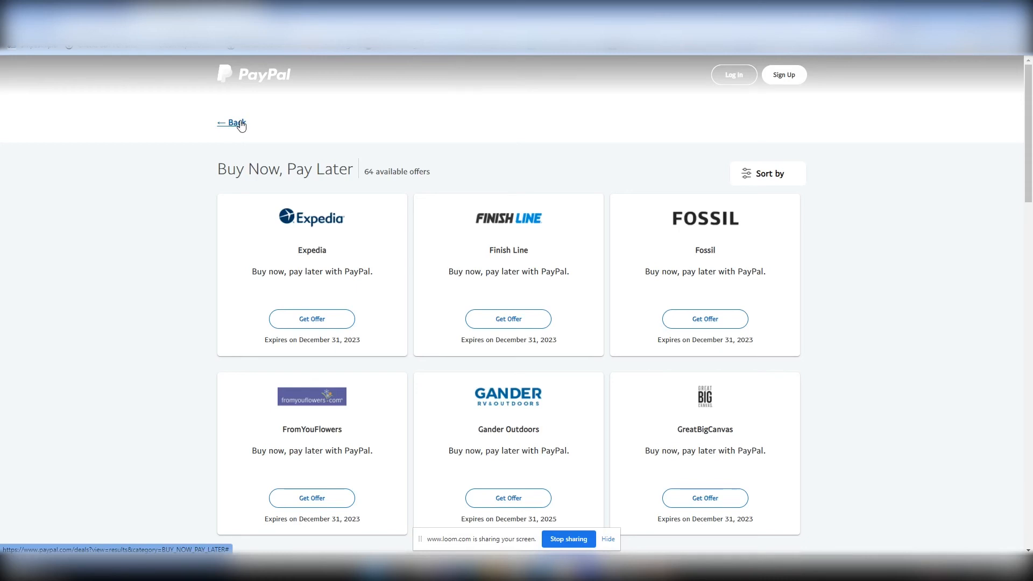